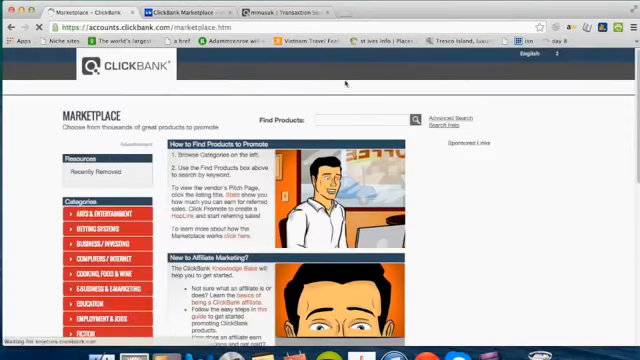
- Scroll through the Cooking, Food & Wine listings sorted by popularity, starting with Paleo recipe books
{"action": "scroll", "scroll_direction": "down", "scroll_amount": 3}
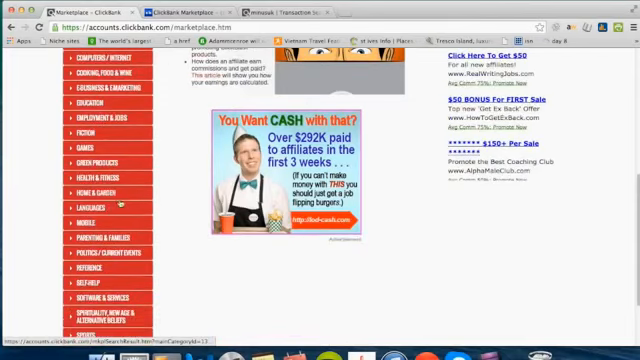
{"action": "scroll", "scroll_direction": "down", "scroll_amount": 3}
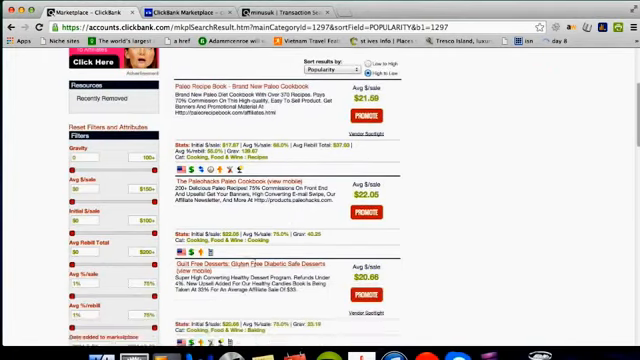
- Scroll the main marketplace page to bring the product category list into view
{"action": "scroll", "scroll_direction": "up", "scroll_amount": 3}
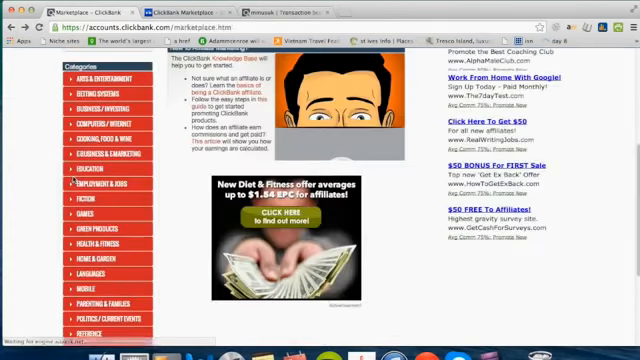
{"action": "scroll", "scroll_direction": "down", "scroll_amount": 3}
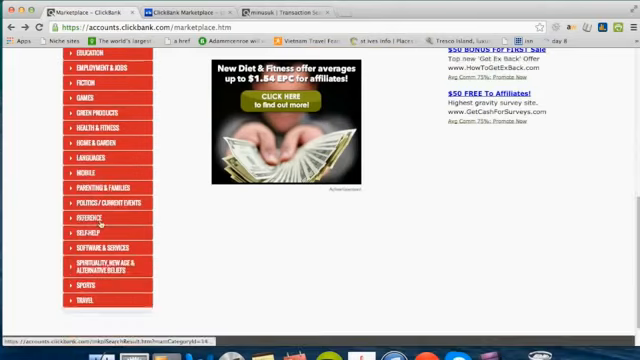
{"action": "scroll", "scroll_direction": "up", "scroll_amount": 3}
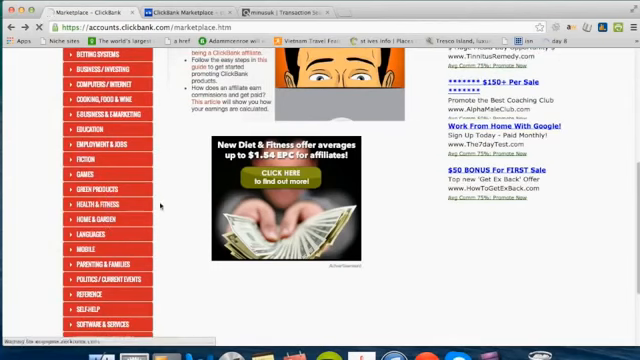
{"action": "left_click", "coordinate": [100, 193]}
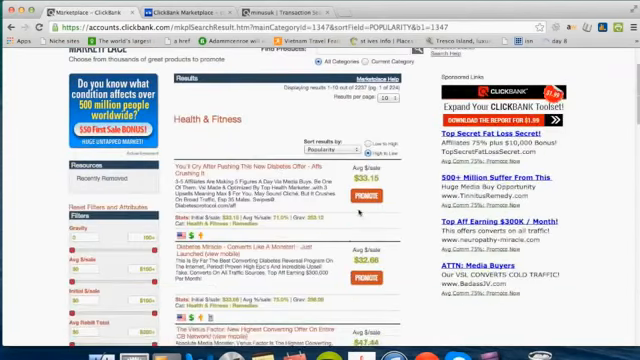
{"action": "scroll", "scroll_direction": "down", "scroll_amount": 3}
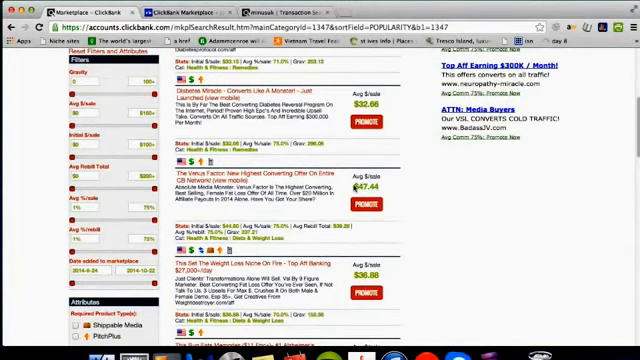
{"action": "scroll", "scroll_direction": "down", "scroll_amount": 3}
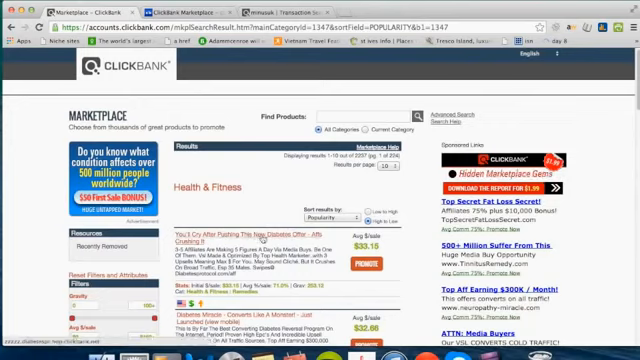
{"action": "scroll", "scroll_direction": "down", "scroll_amount": 3}
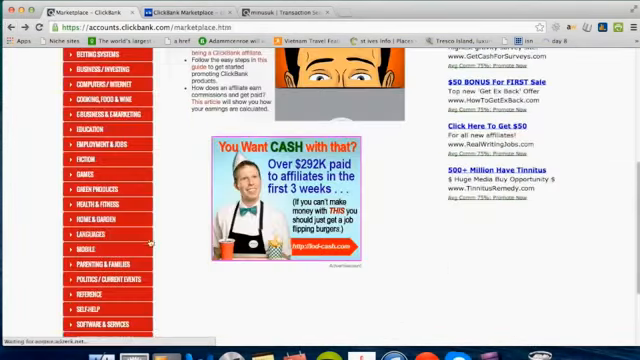
- Scroll the Self-Help listings to reach Affilorama and its promote form
{"action": "scroll", "scroll_direction": "down", "scroll_amount": 3}
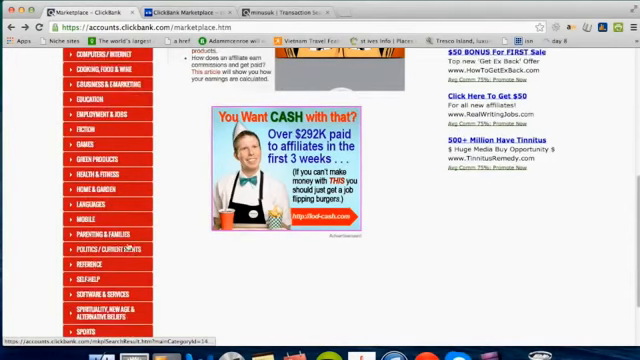
{"action": "scroll", "scroll_direction": "down", "scroll_amount": 3}
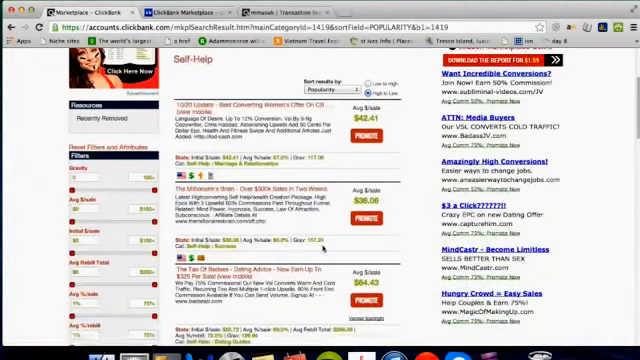
{"action": "scroll", "scroll_direction": "down", "scroll_amount": 3}
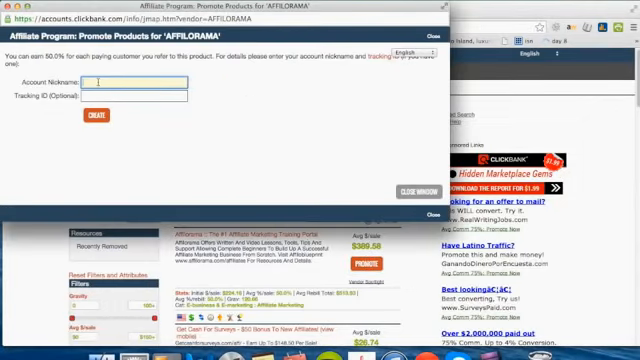
{"action": "left_click", "coordinate": [407, 190]}
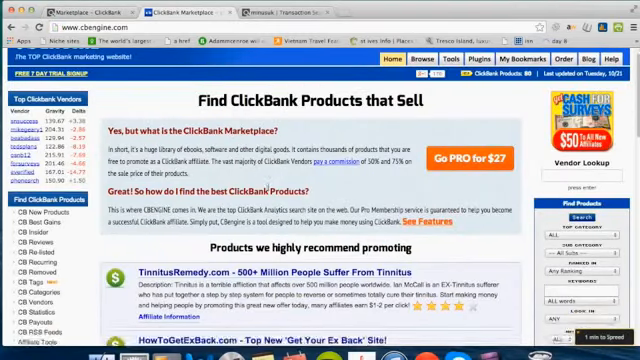
- Scroll CB Engine recommended products and the transaction report totaling $20,677.12
{"action": "scroll", "scroll_direction": "down", "scroll_amount": 3}
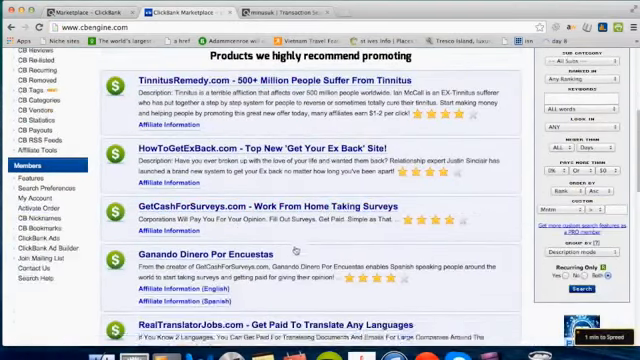
{"action": "scroll", "scroll_direction": "down", "scroll_amount": 3}
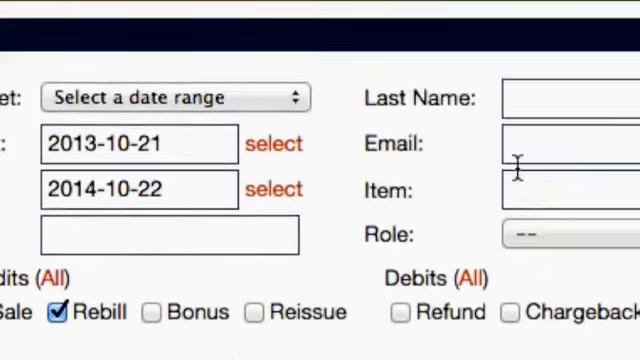
{"action": "scroll", "scroll_direction": "down", "scroll_amount": 3}
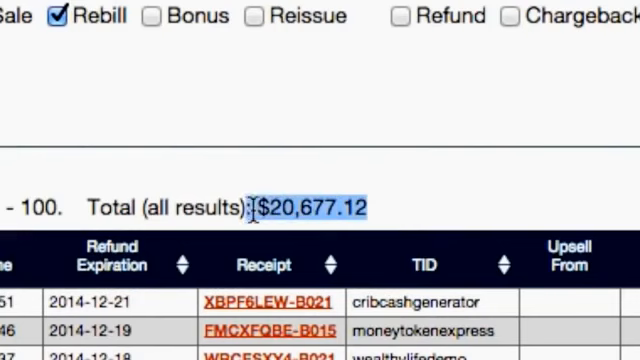